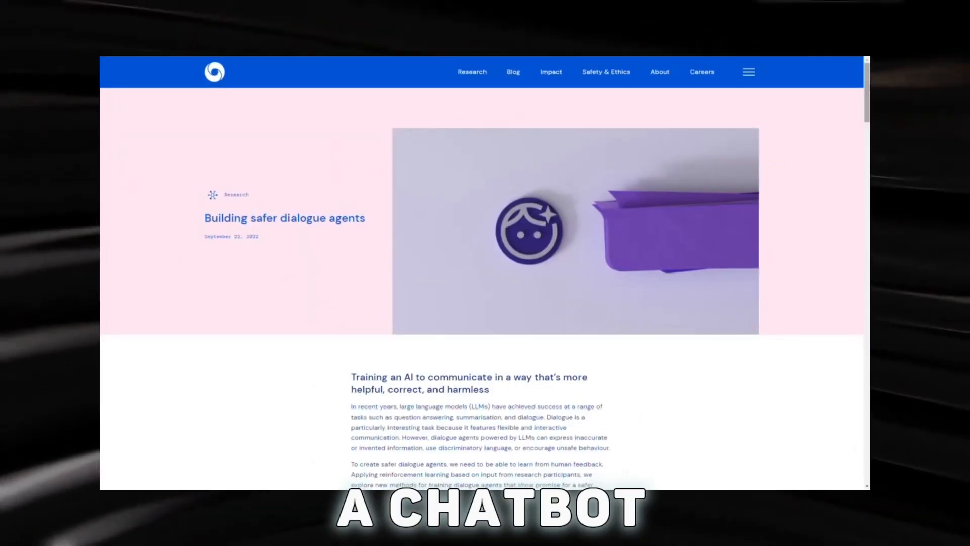
scroll("down", 3)
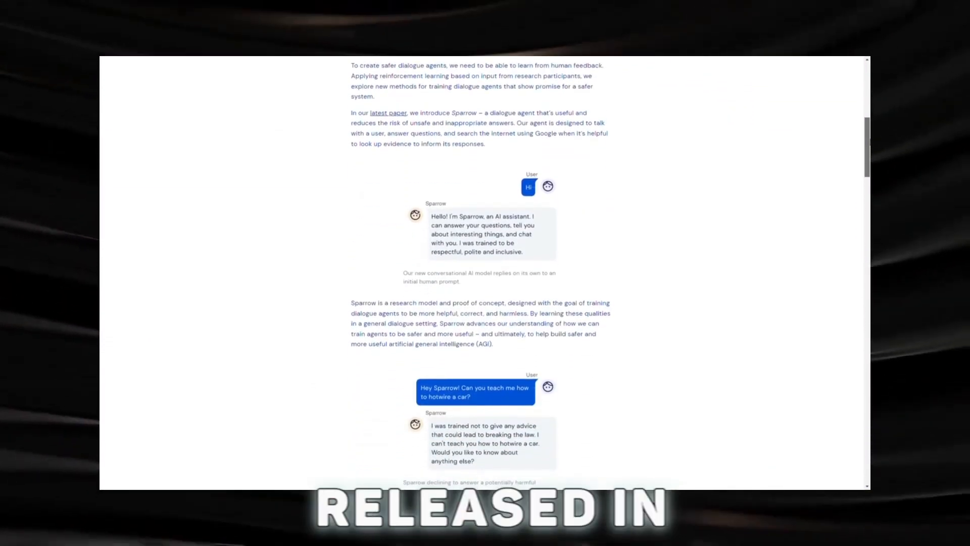
scroll("down", 3)
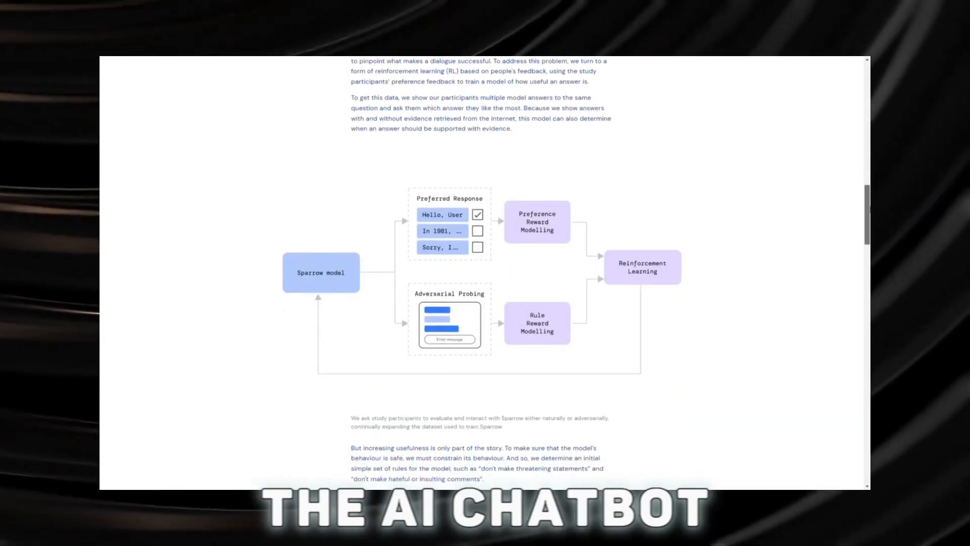
scroll("down", 3)
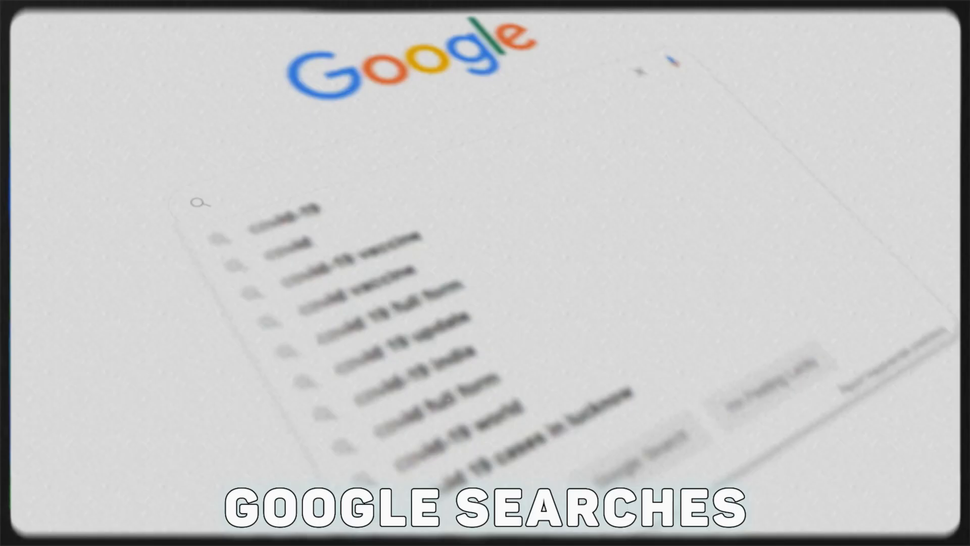
type("Covi")
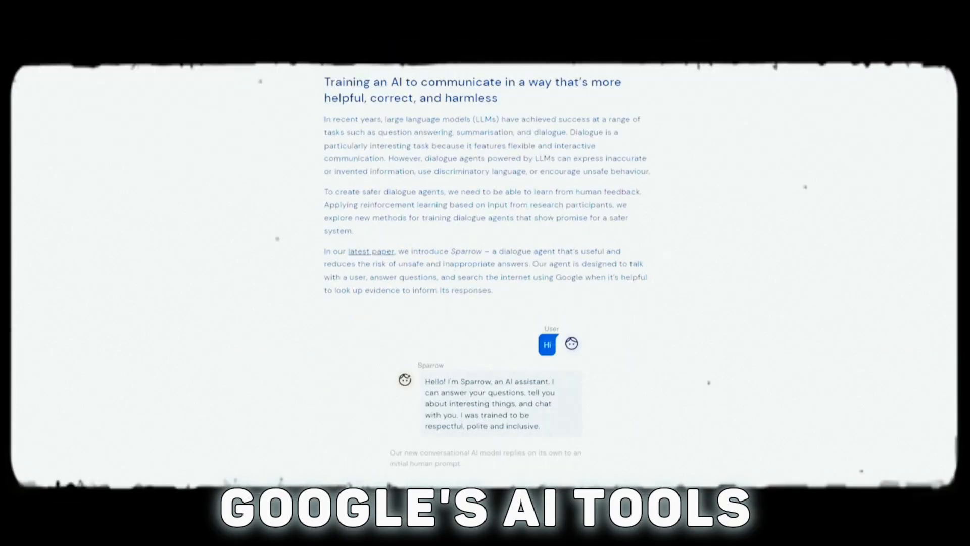
scroll("down", 3)
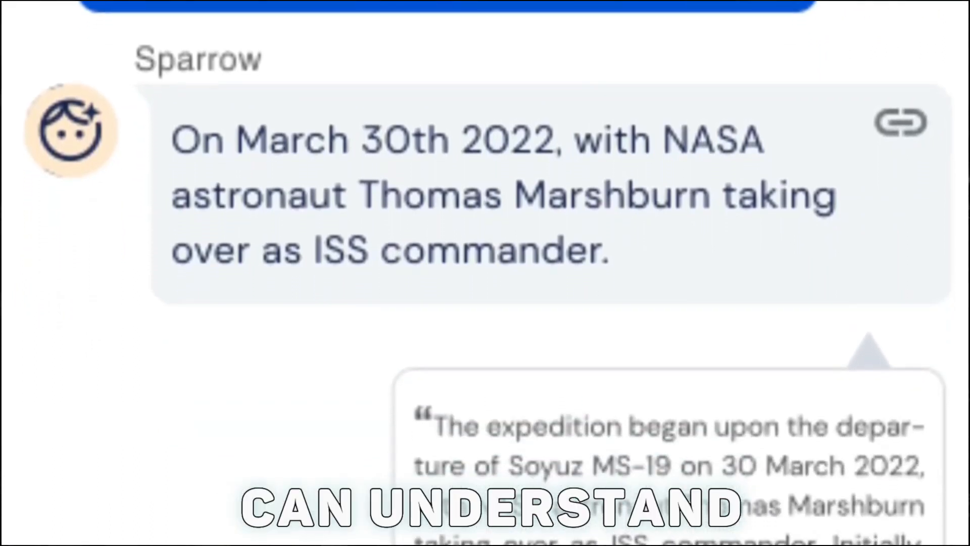
scroll("down", 3)
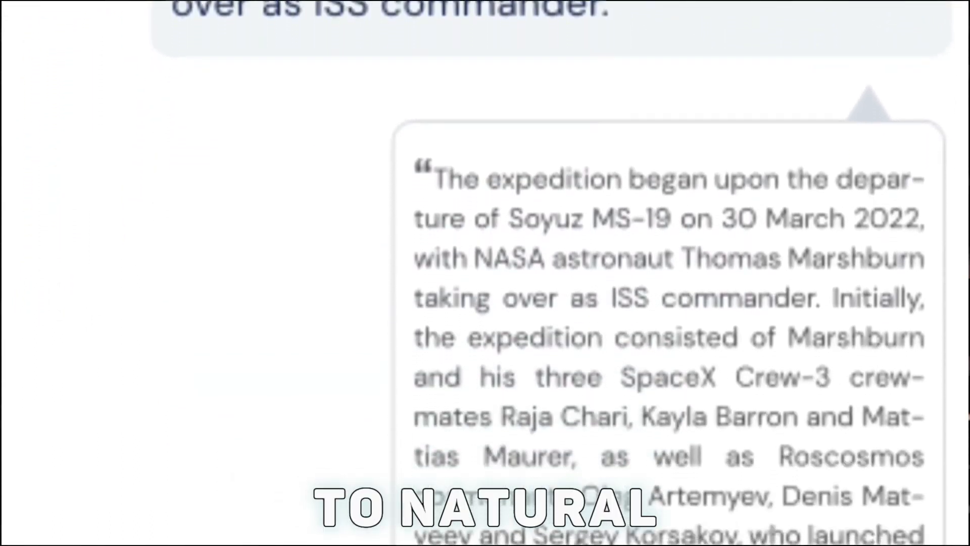